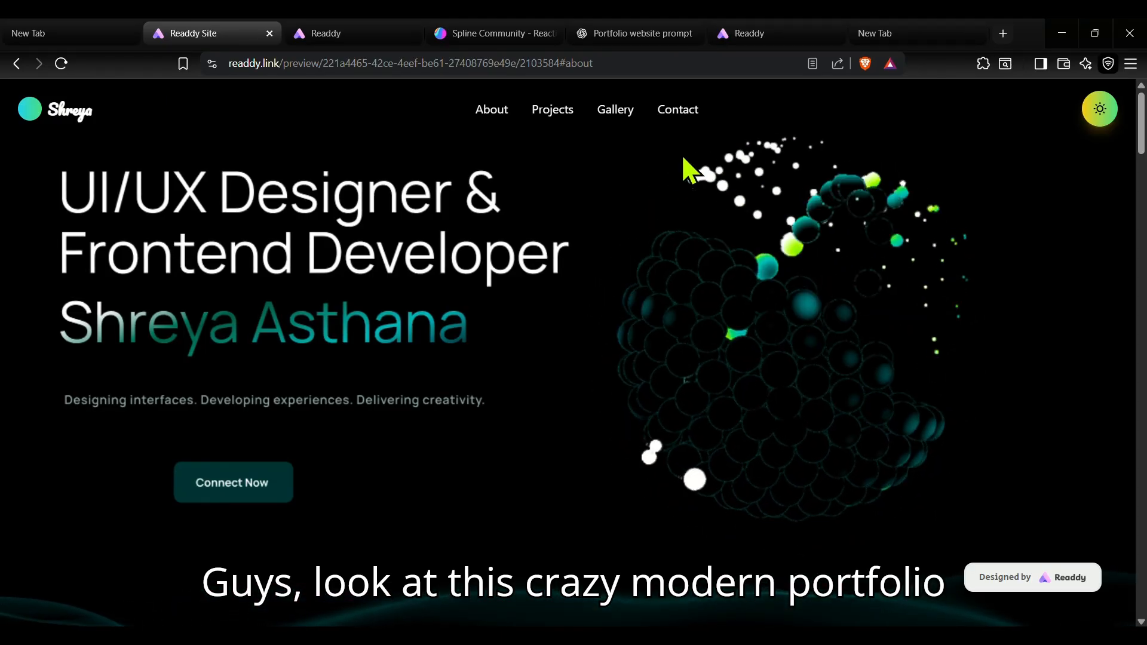
# Jump to About Me and browse down through the Projects section of the portfolio preview
pyautogui.click(491, 109)
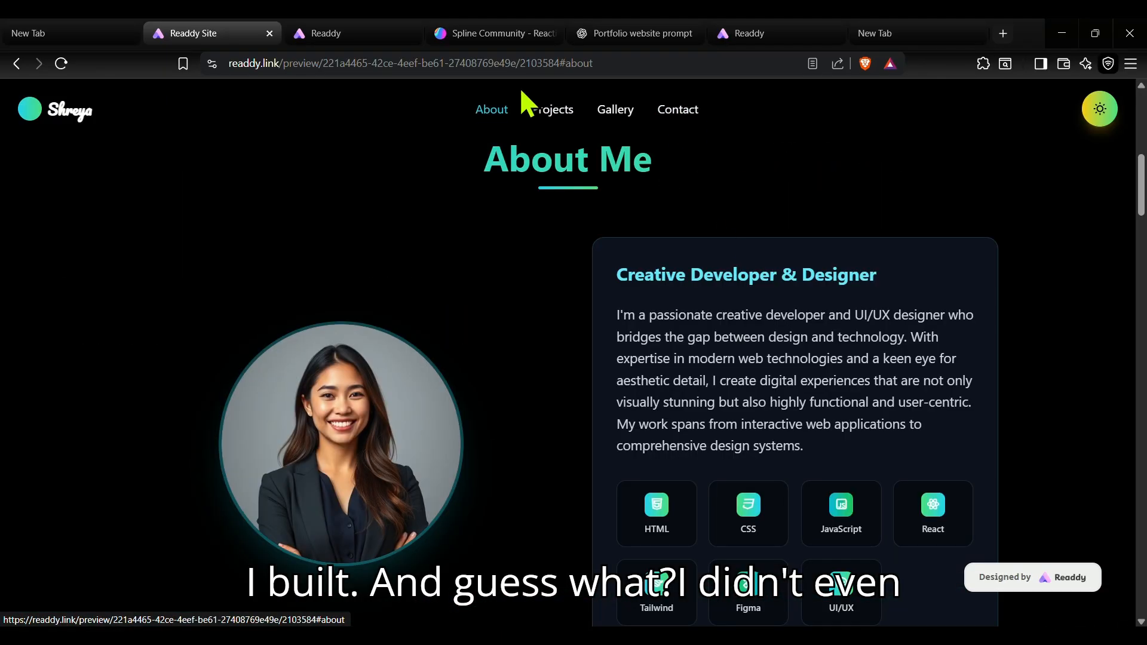
pyautogui.scroll(-3)
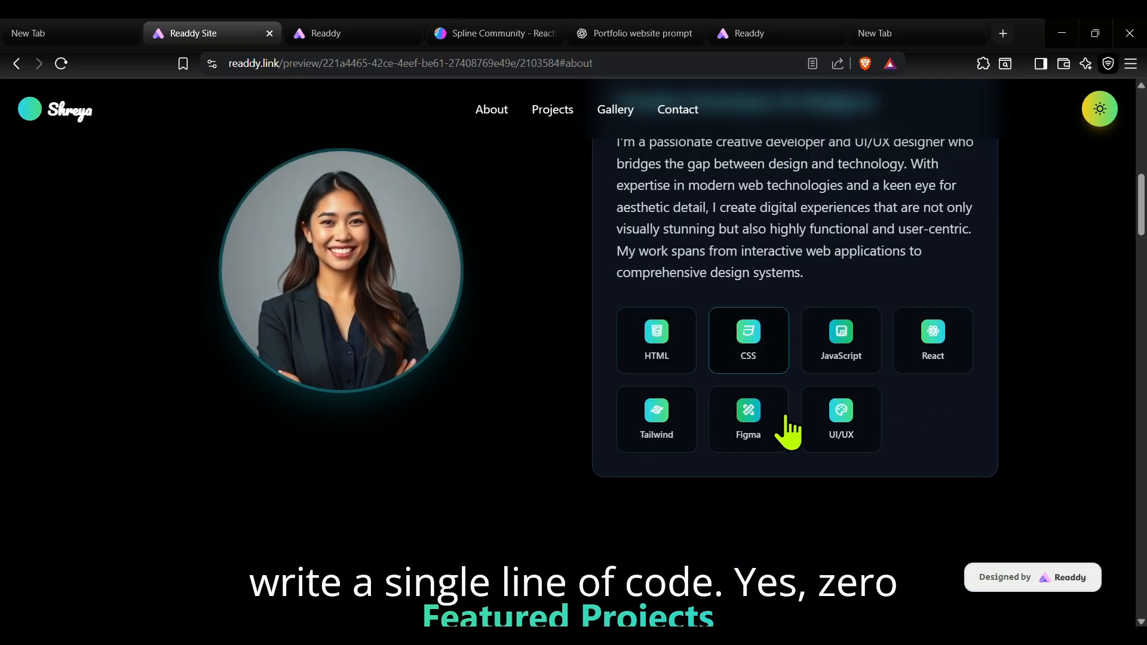
pyautogui.scroll(-3)
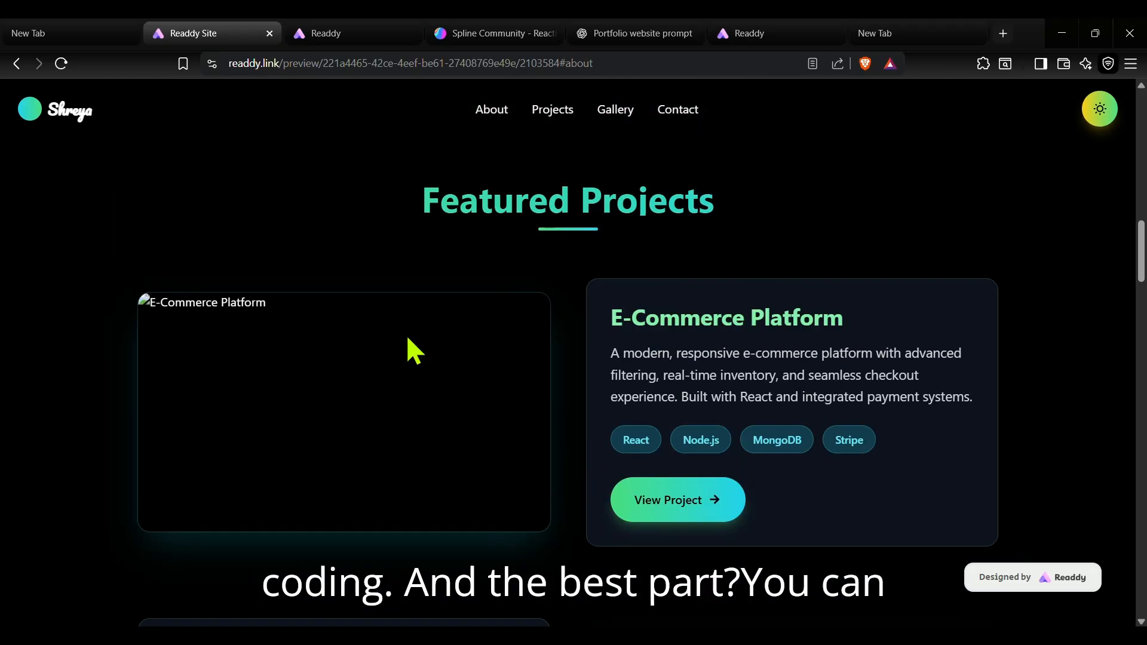
pyautogui.click(674, 499)
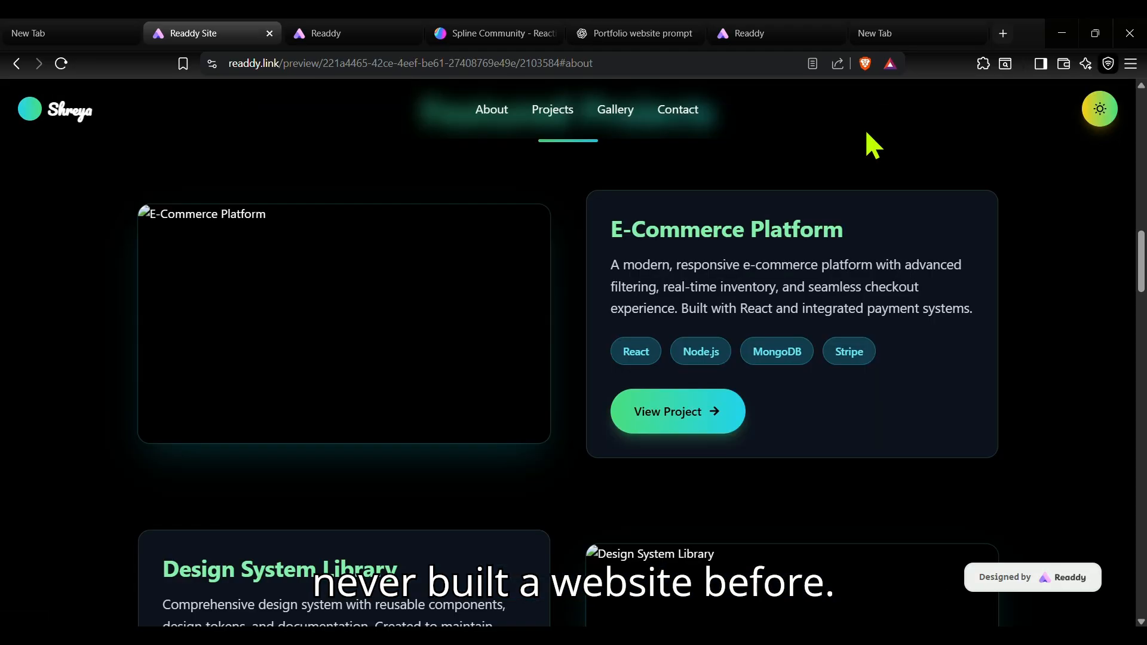
pyautogui.scroll(-3)
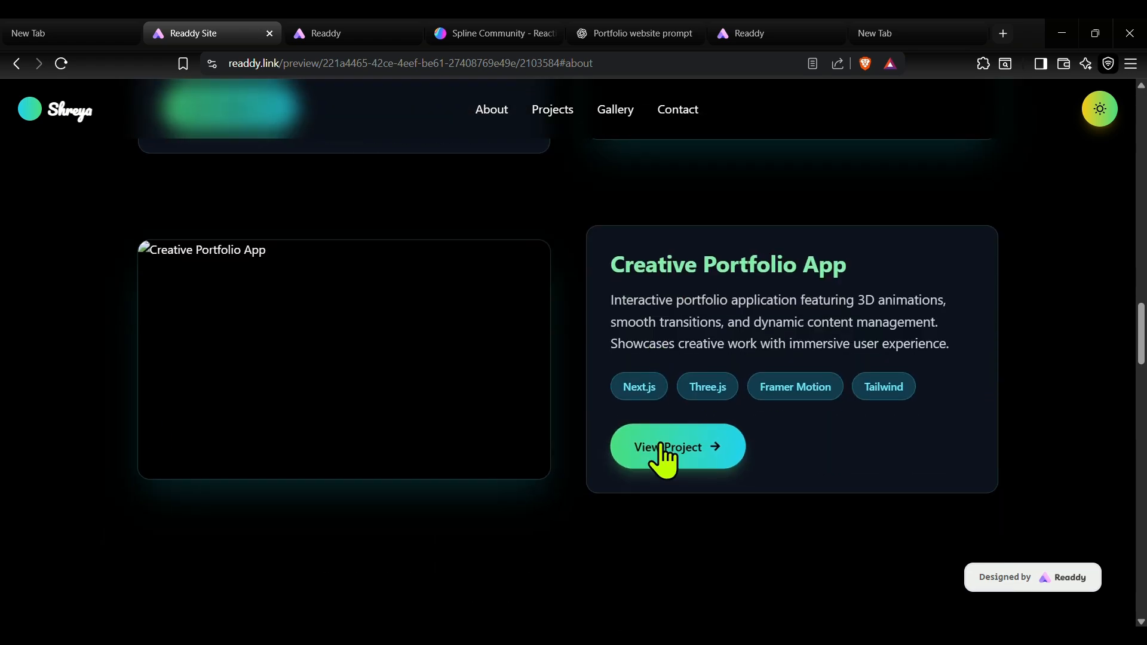
pyautogui.scroll(-3)
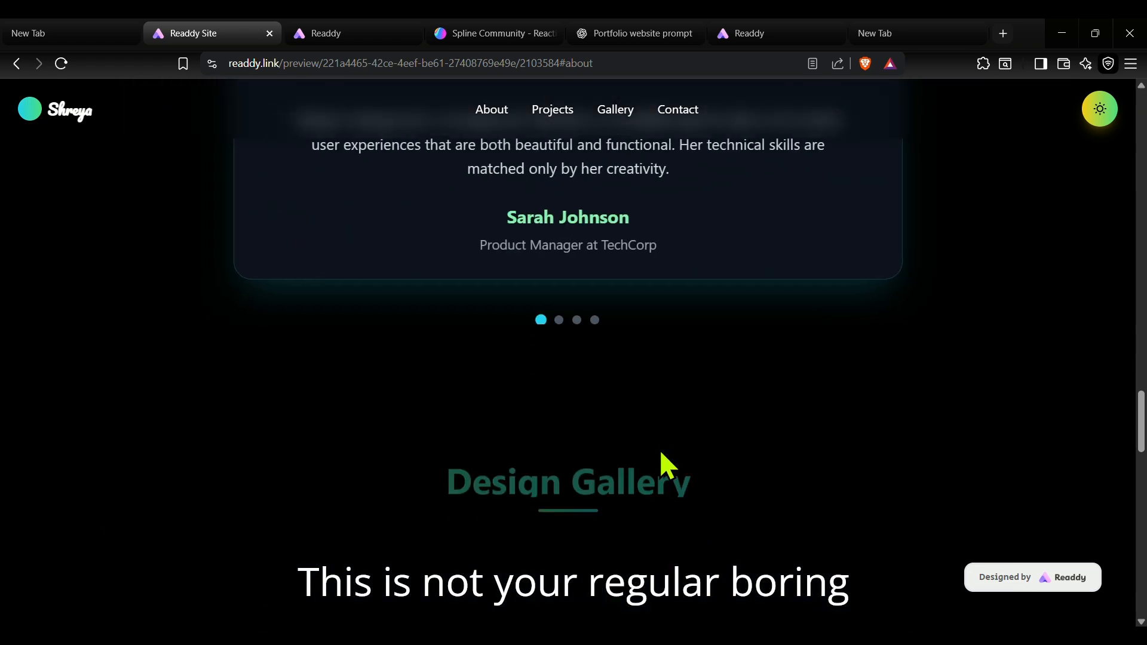
pyautogui.scroll(-3)
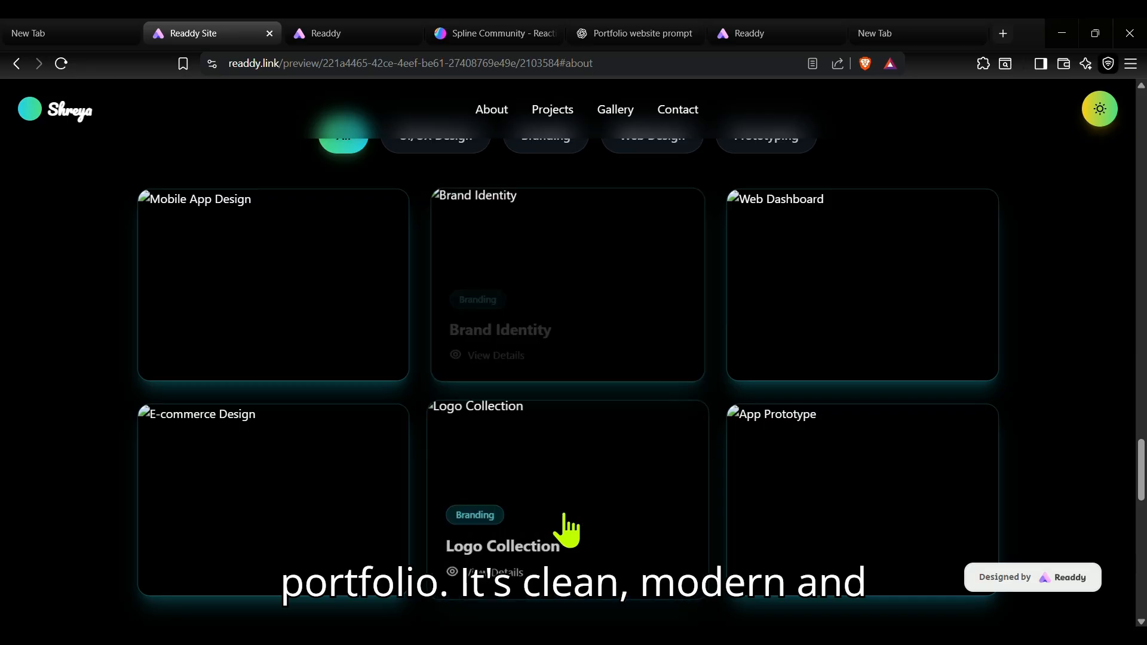
# Filter the gallery to Branding, then UI/UX Design, and move to the Let's Connect contact section
pyautogui.click(546, 267)
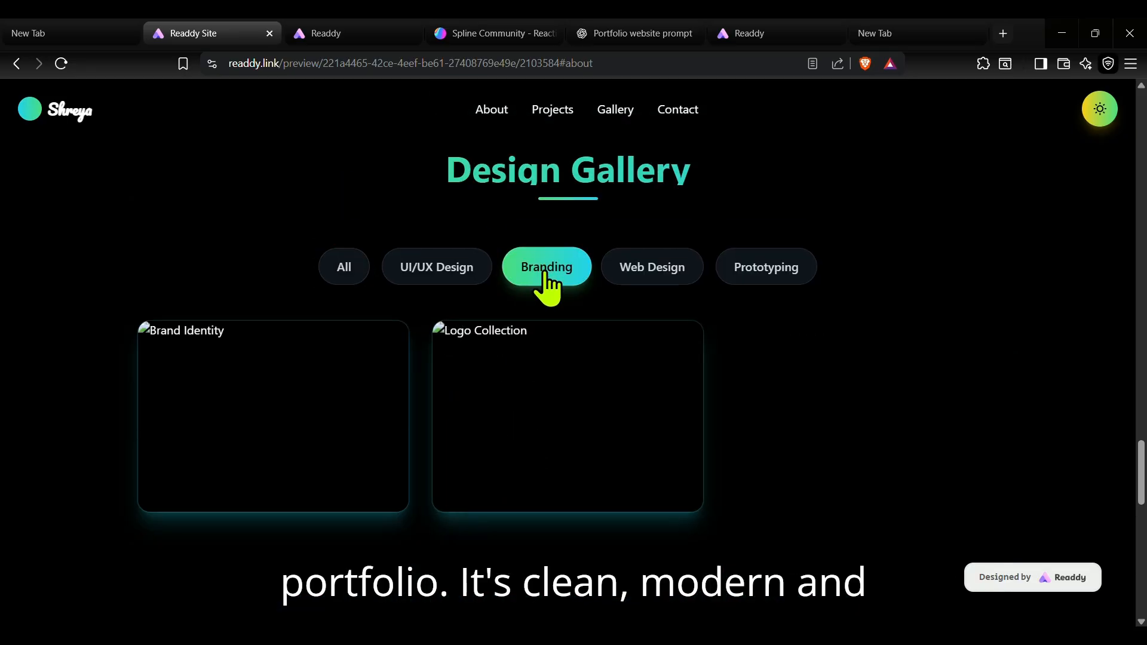
pyautogui.click(435, 266)
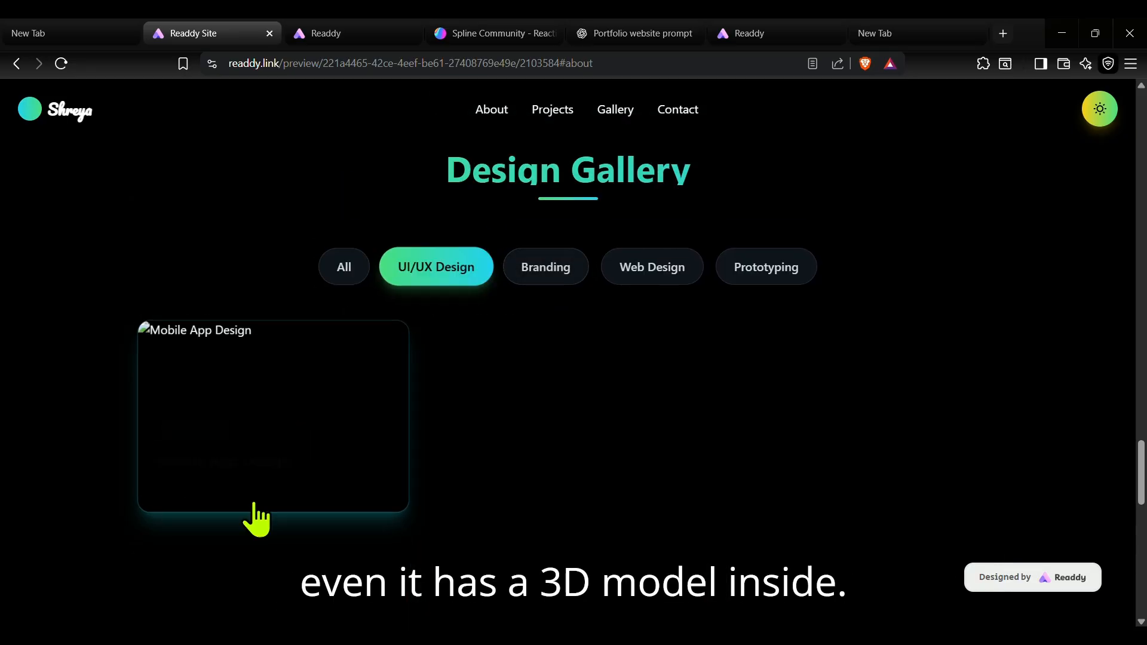
pyautogui.click(677, 110)
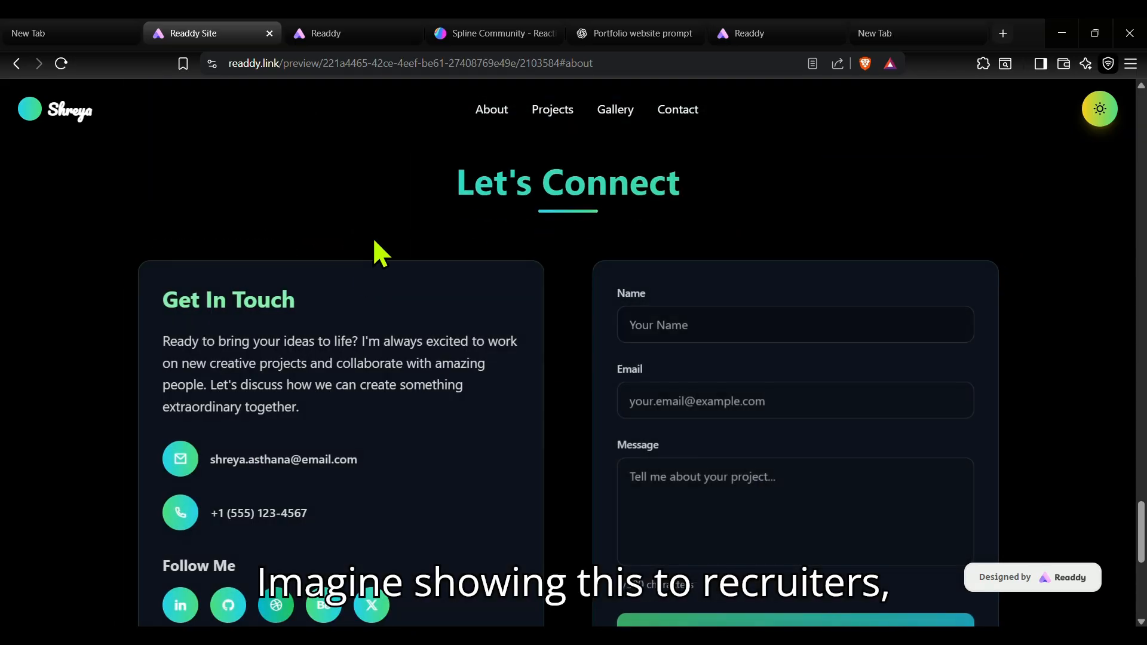
pyautogui.scroll(-3)
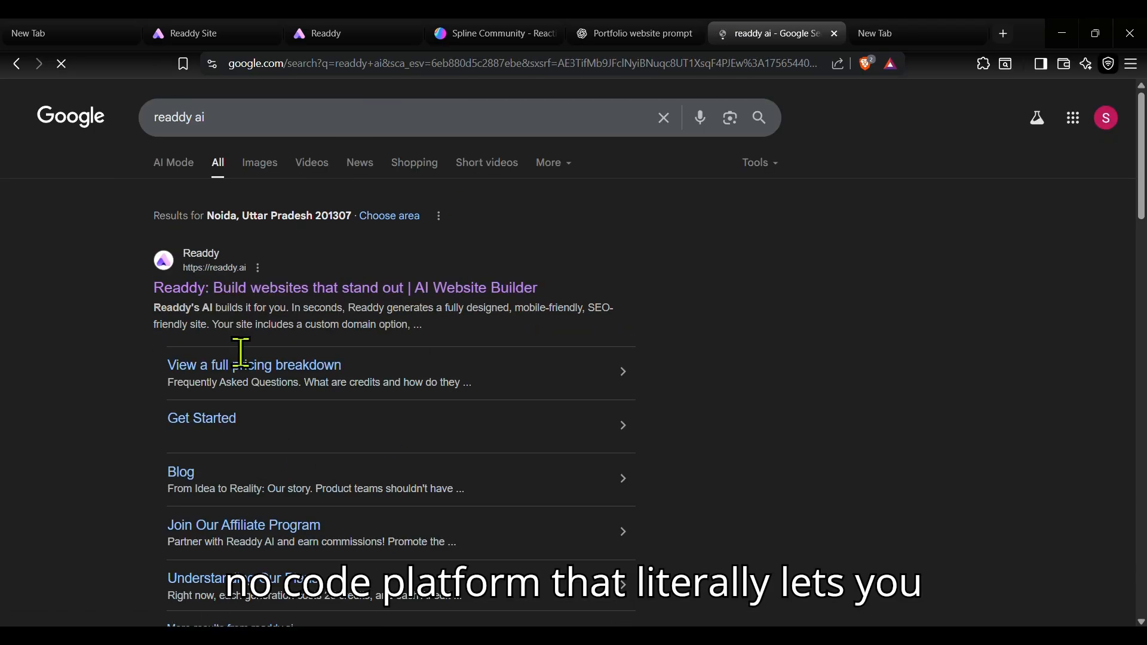
# Open the Readdy website from the Google results for 'readdy ai'
pyautogui.click(344, 288)
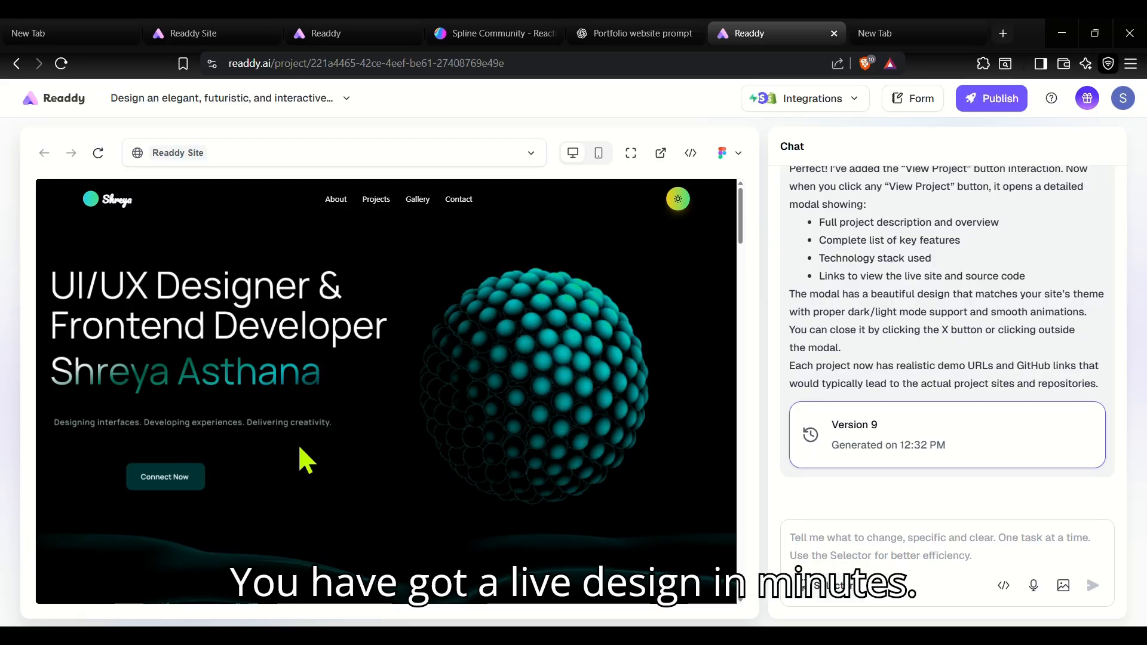
pyautogui.moveTo(165, 477)
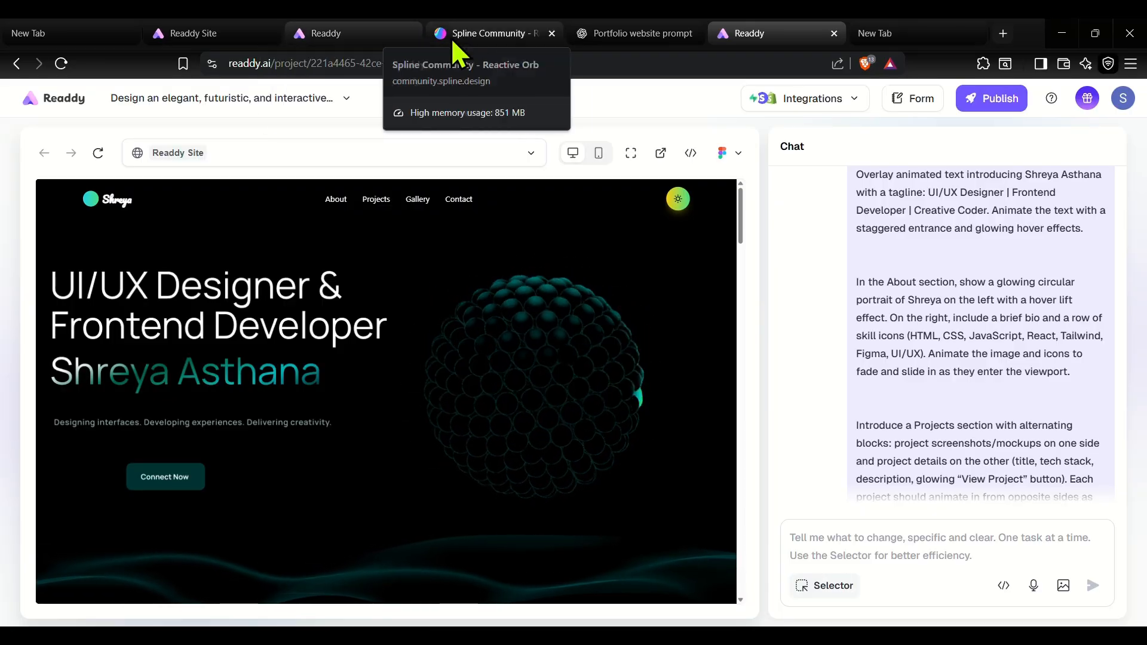
# Switch to the ChatGPT conversation holding the Readdy portfolio prompt
pyautogui.click(659, 153)
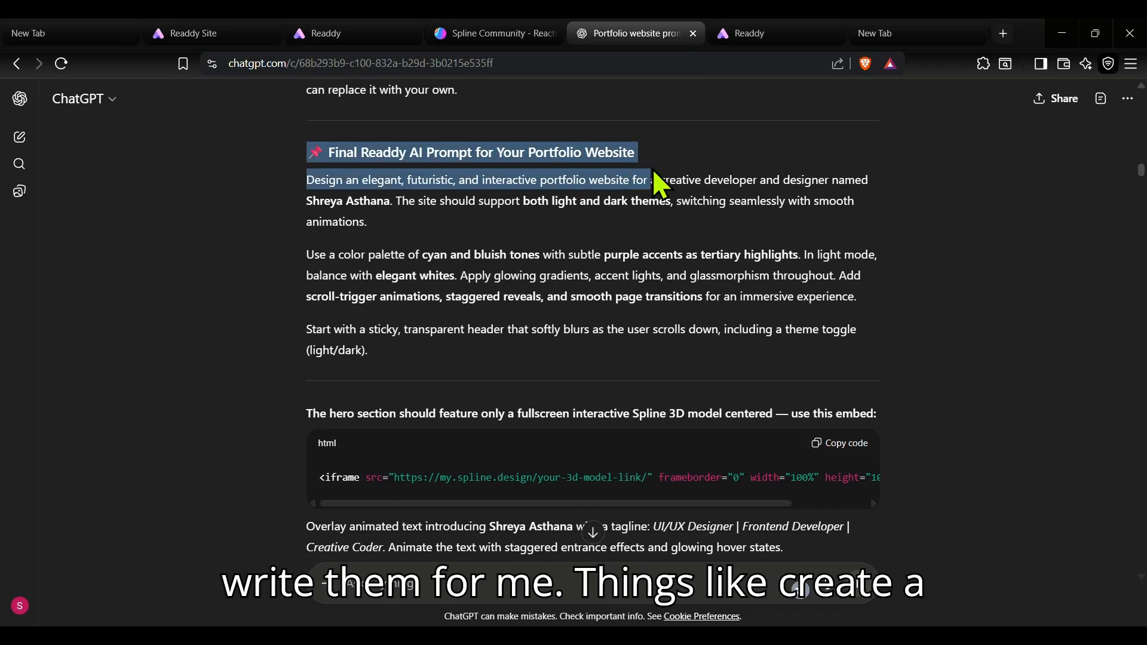
pyautogui.scroll(-3)
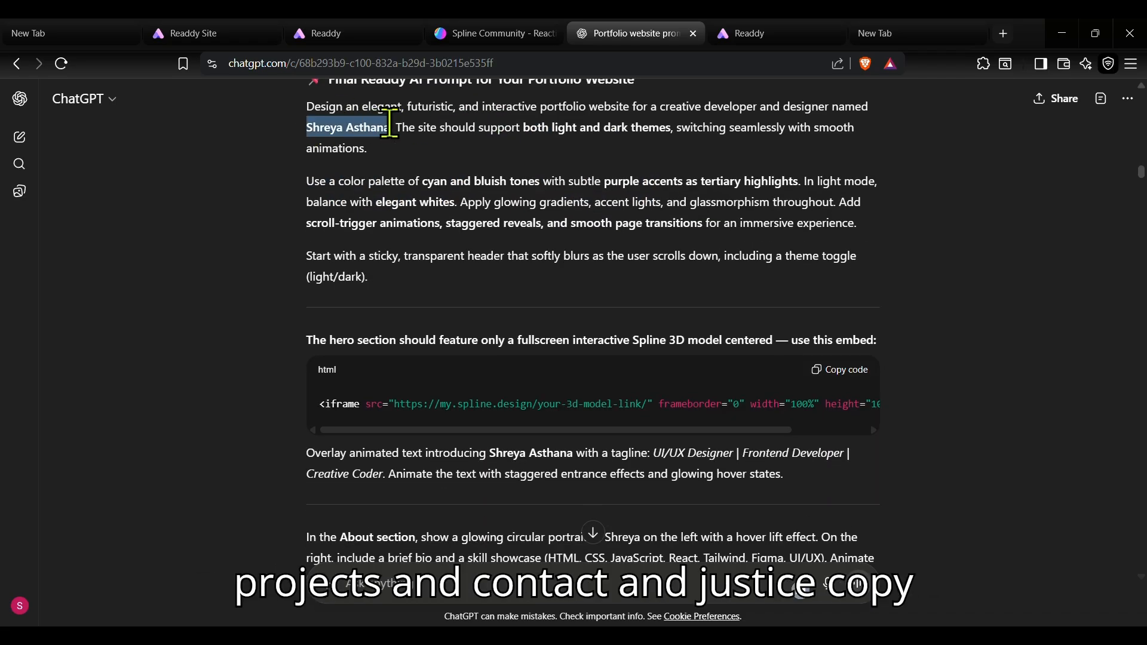
pyautogui.scroll(-3)
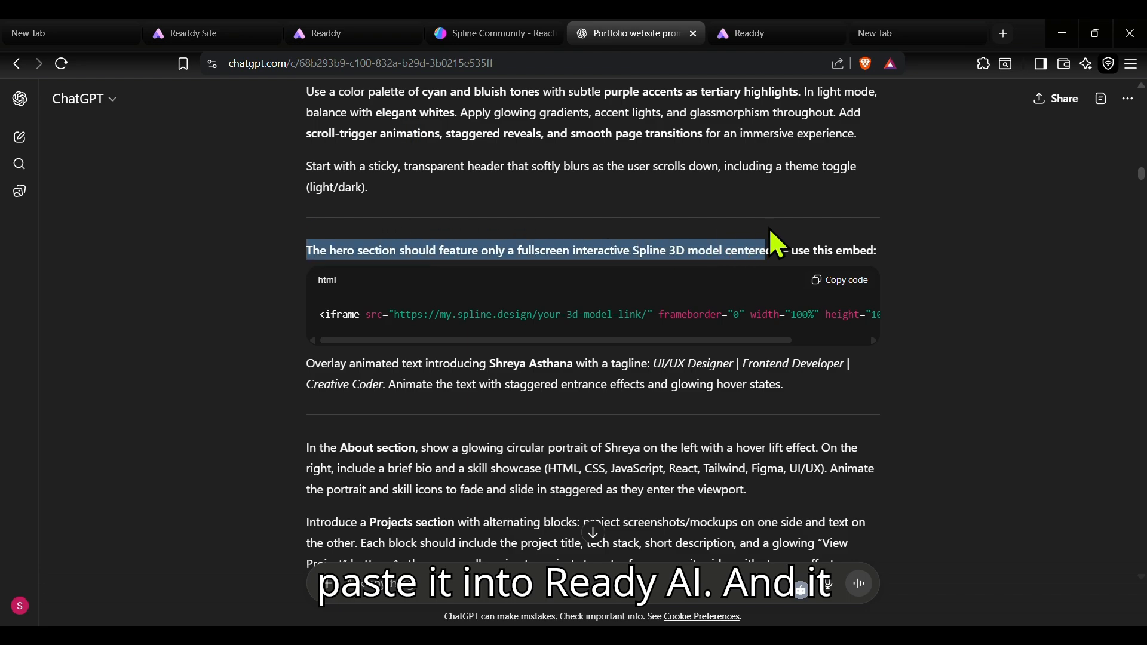
pyautogui.click(631, 250)
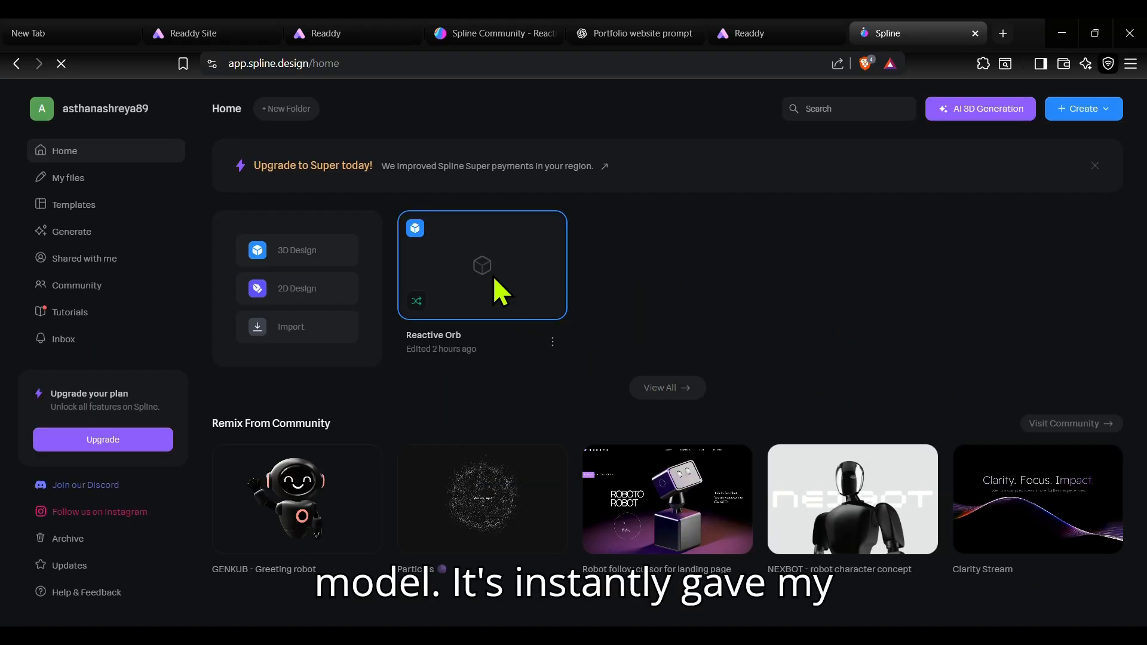
pyautogui.moveTo(76, 285)
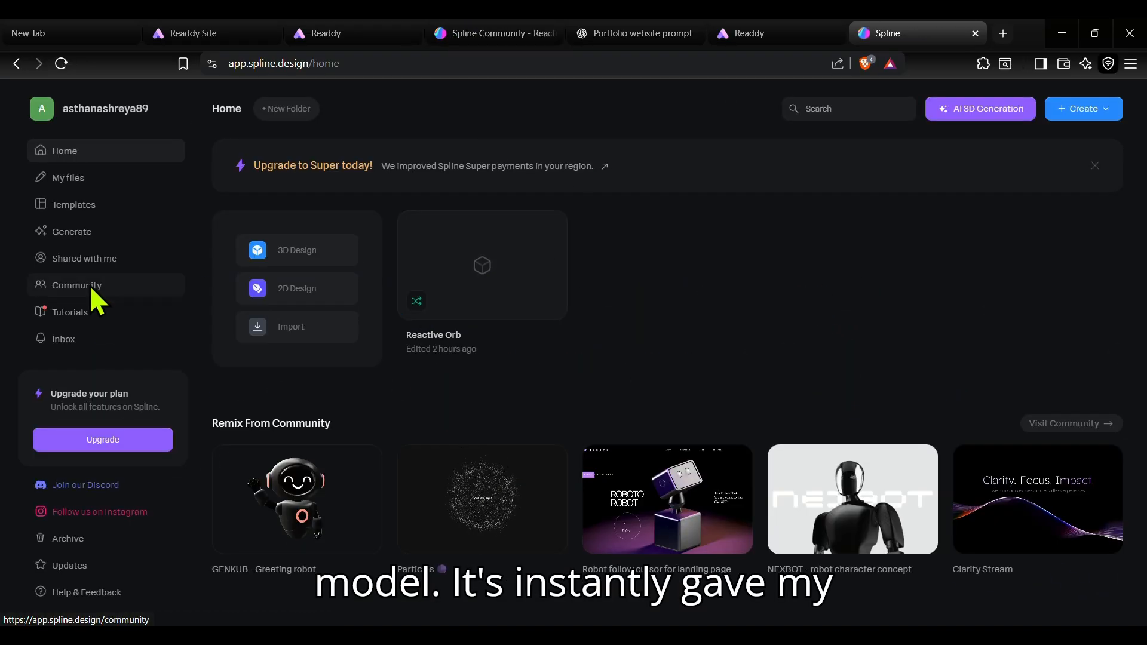
# Open the Reactive Orb scene from the Spline community and view its export options
pyautogui.click(78, 284)
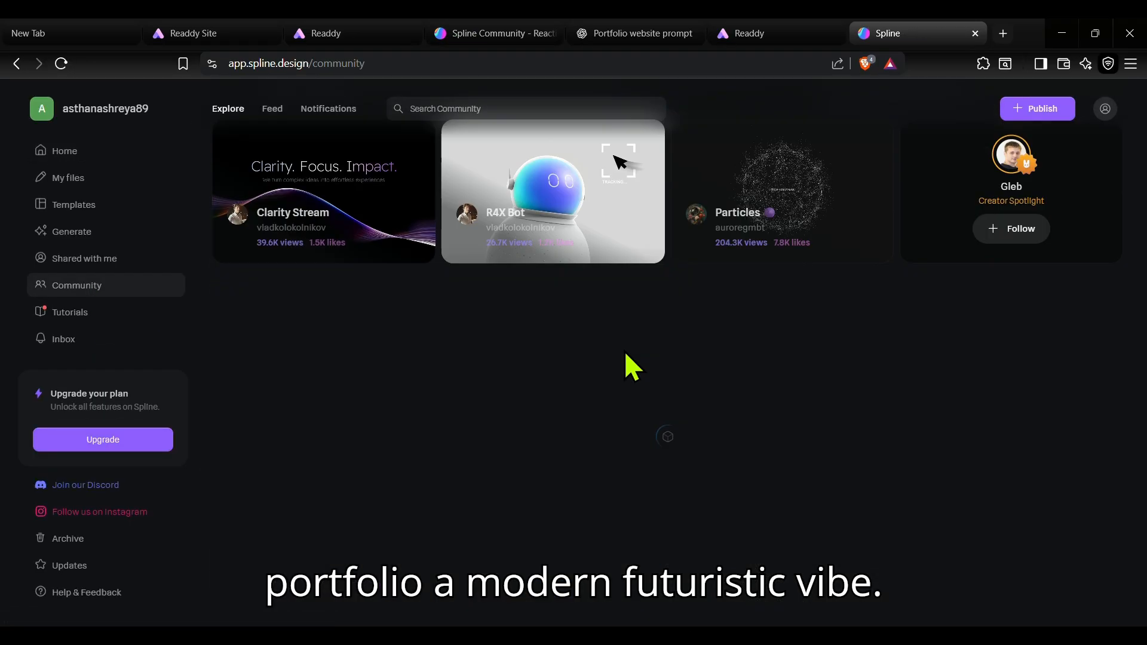
pyautogui.click(552, 190)
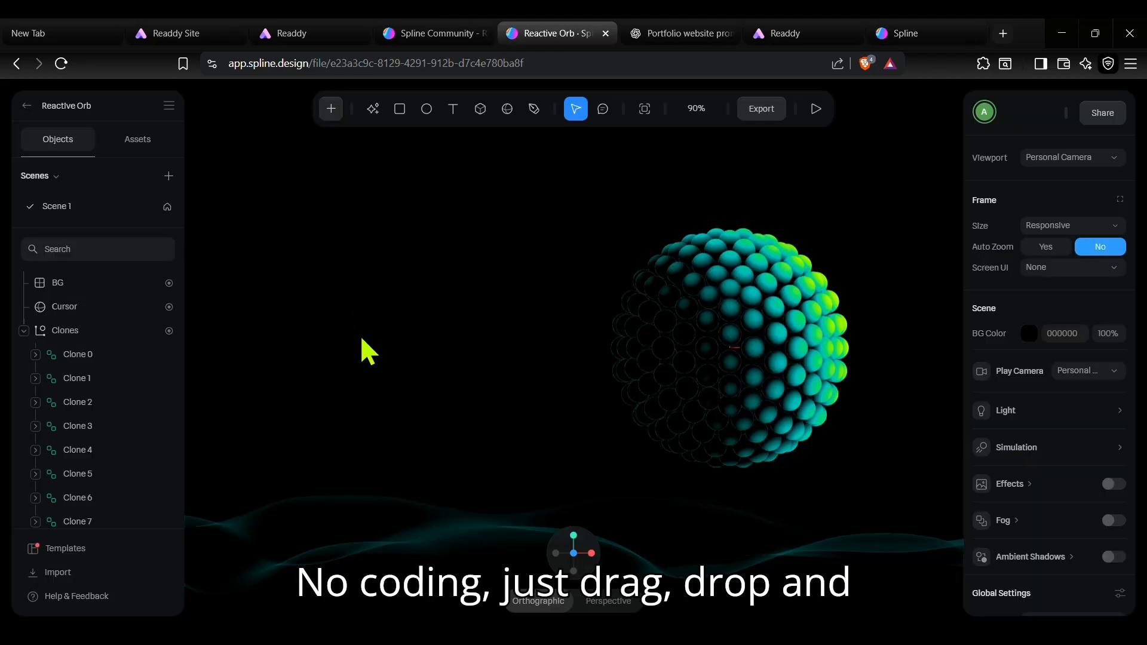
pyautogui.moveTo(761, 109)
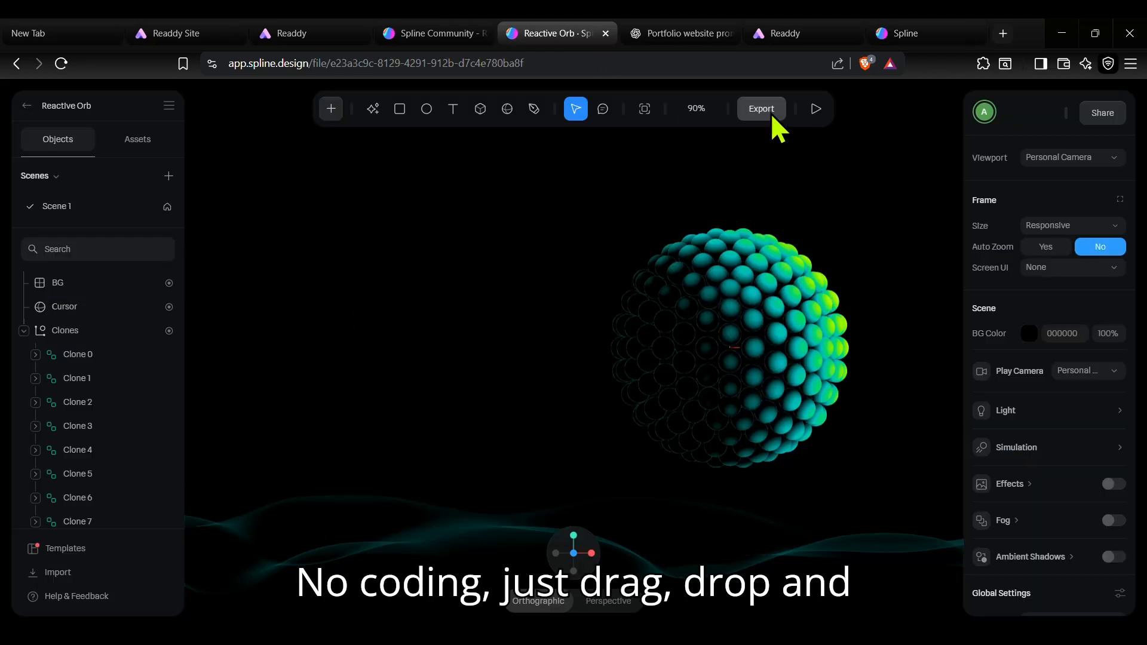
pyautogui.click(761, 108)
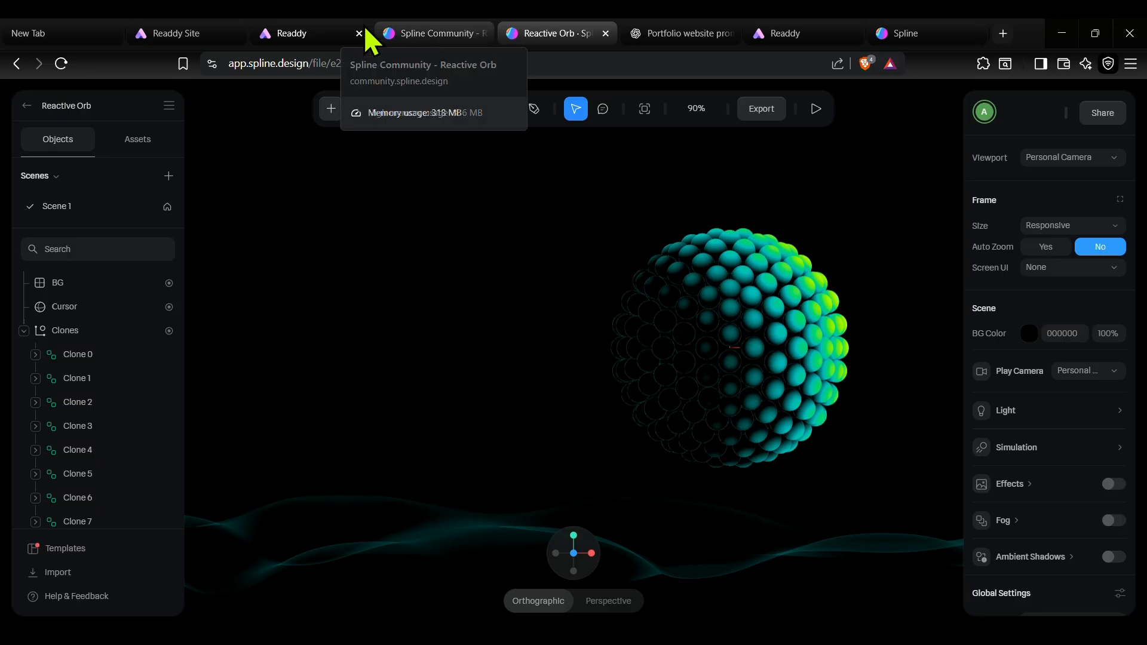
# Revisit the ChatGPT portfolio prompt and return to the Readdy project
pyautogui.click(678, 33)
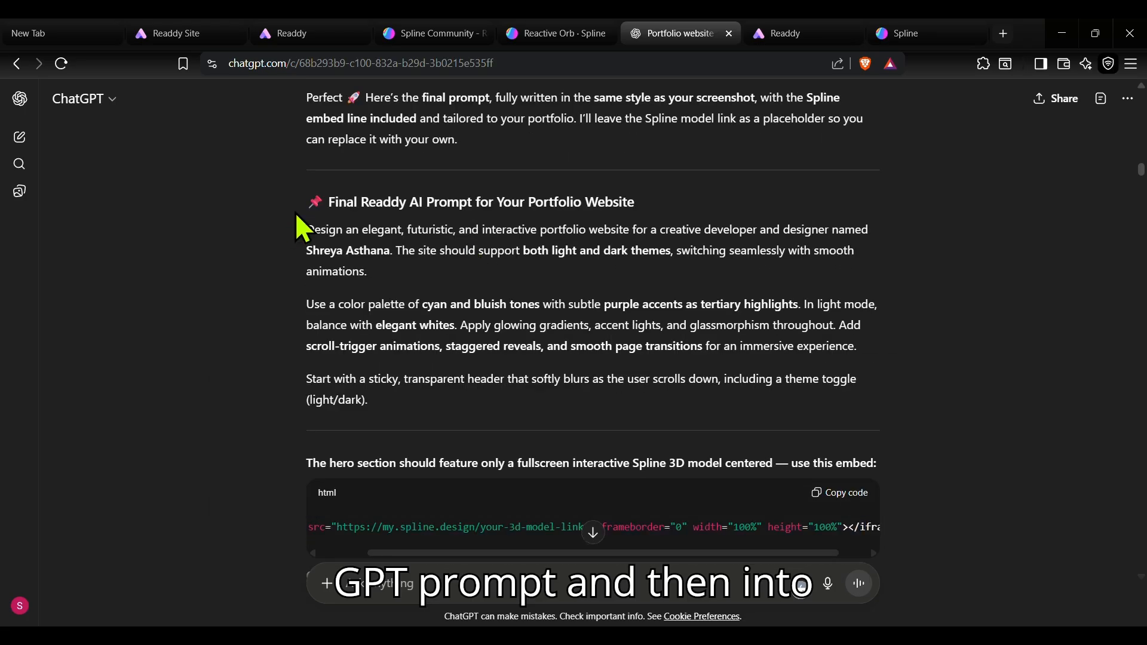
pyautogui.click(292, 33)
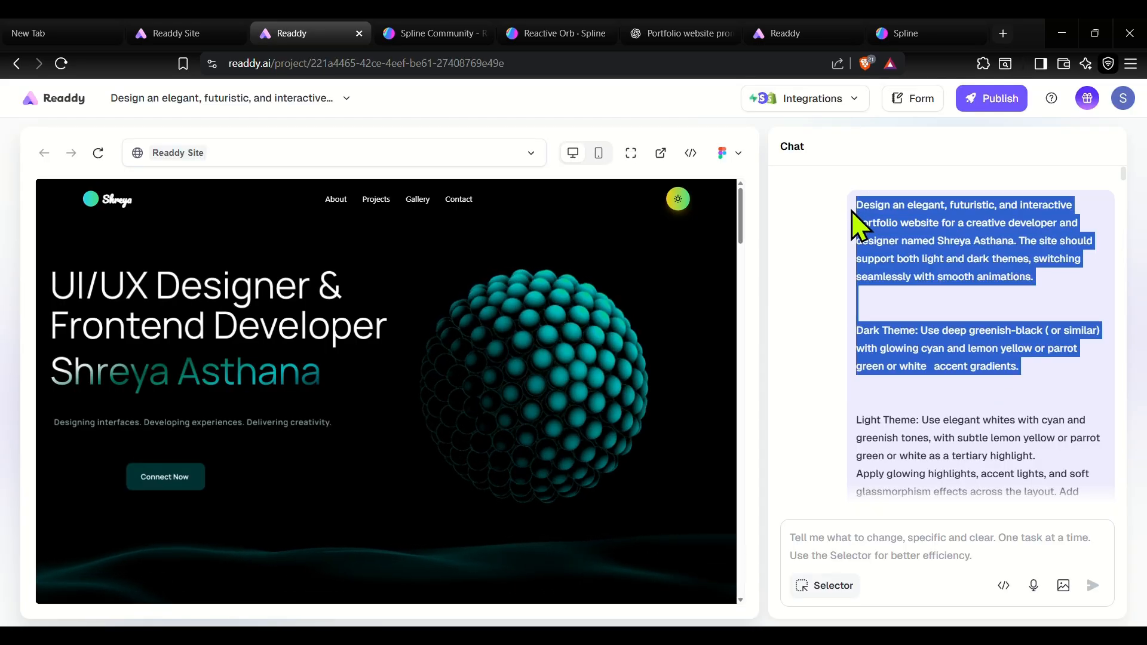
pyautogui.scroll(-3)
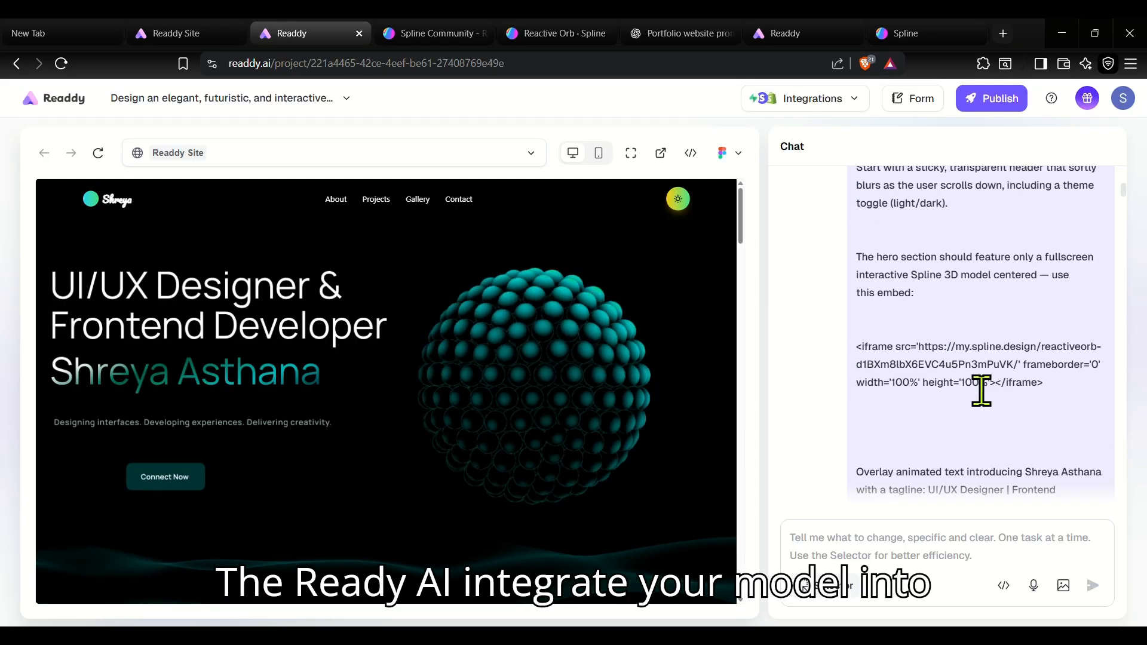
pyautogui.scroll(-3)
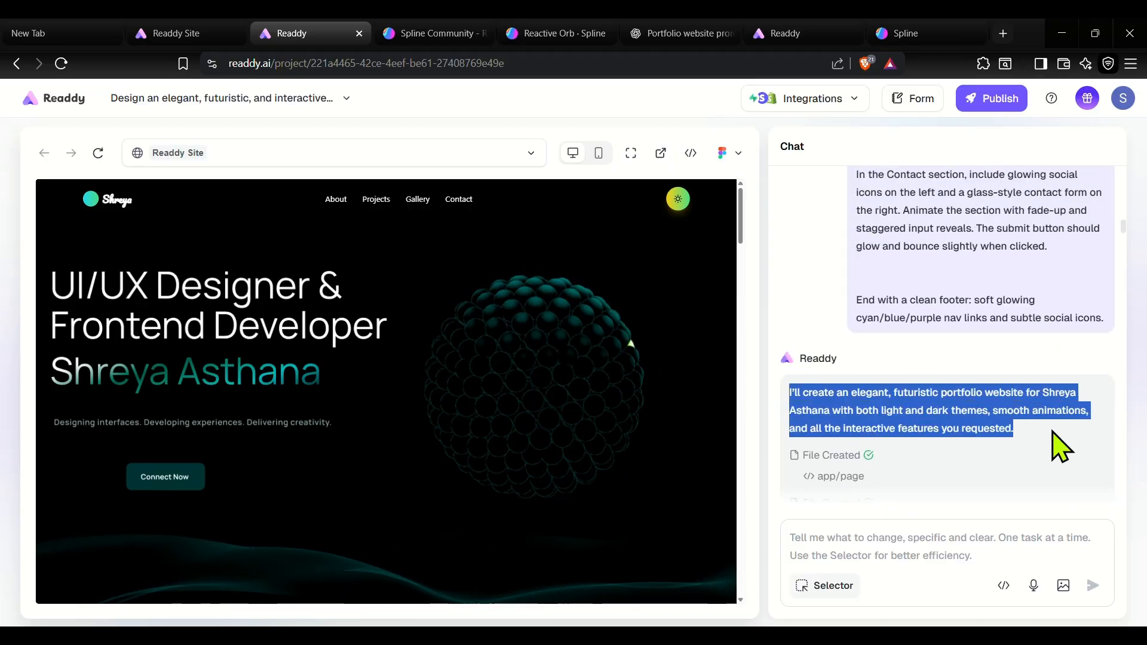
pyautogui.scroll(-3)
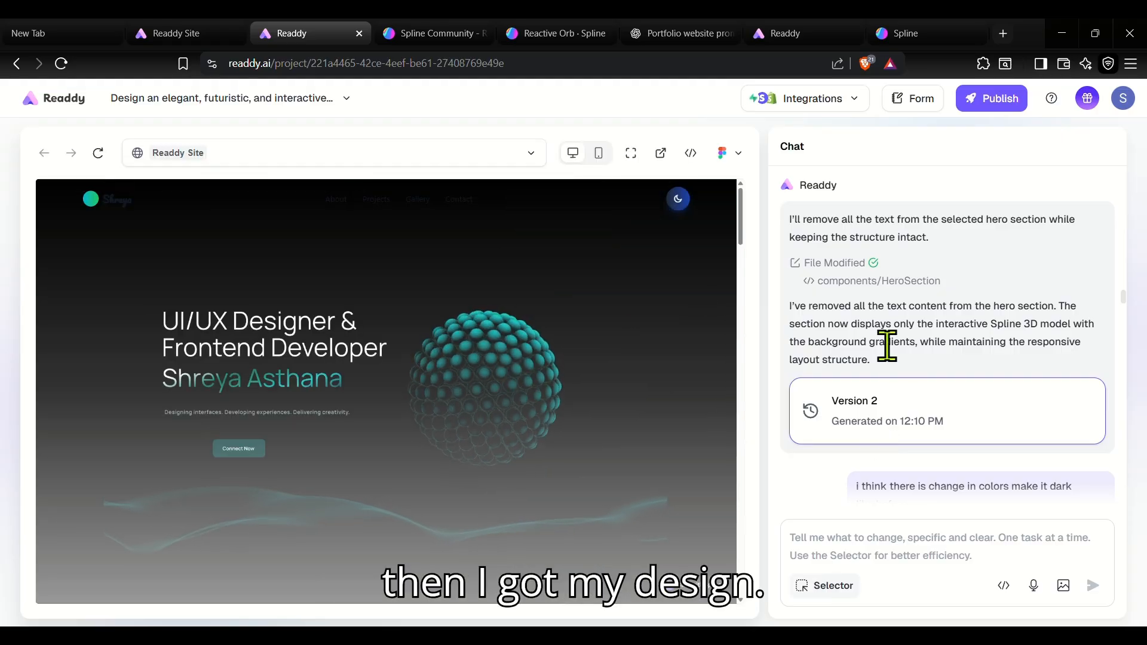
pyautogui.scroll(-3)
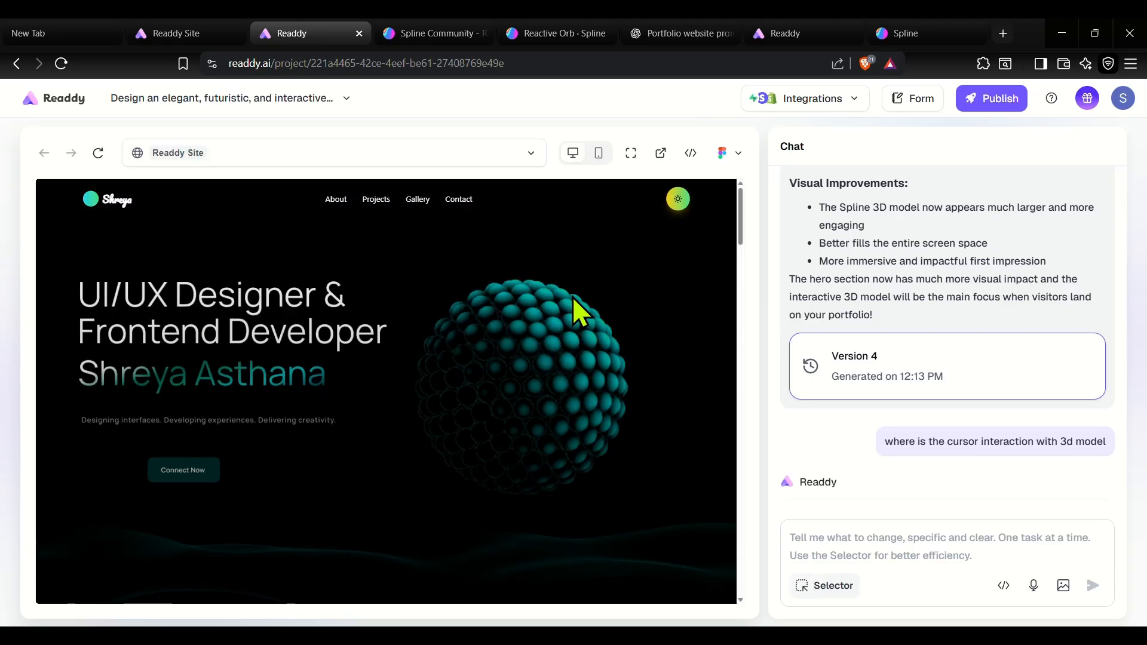
pyautogui.scroll(-3)
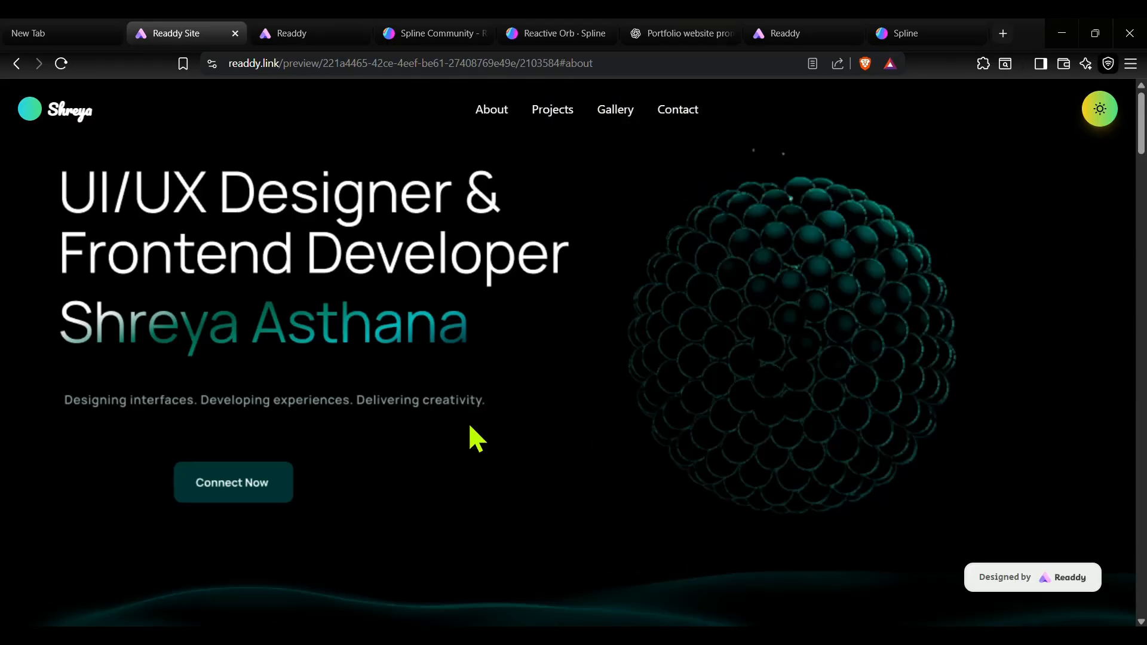
# View the live site's About Me and project cards, then return to the Readdy project editor
pyautogui.click(1100, 109)
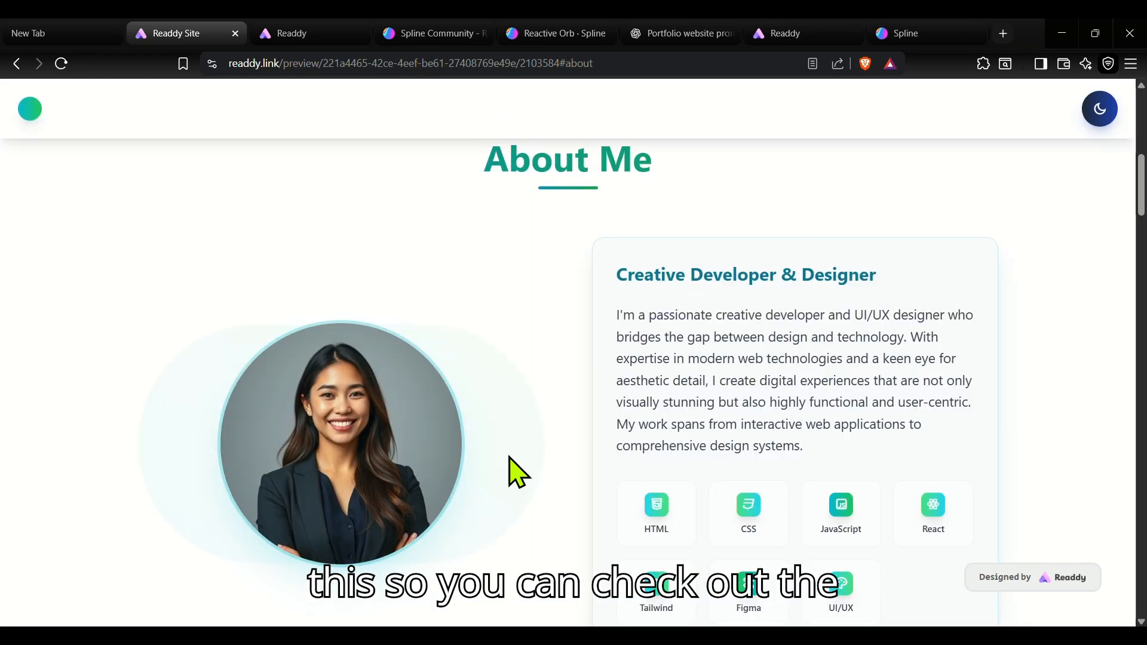
pyautogui.scroll(-3)
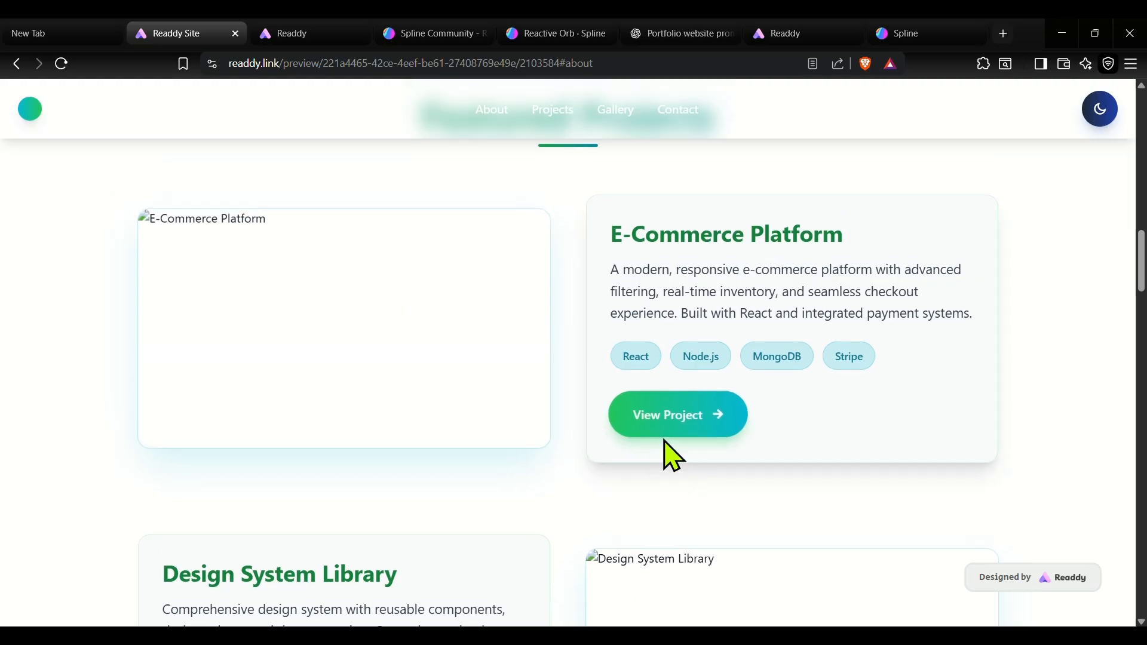
pyautogui.scroll(-3)
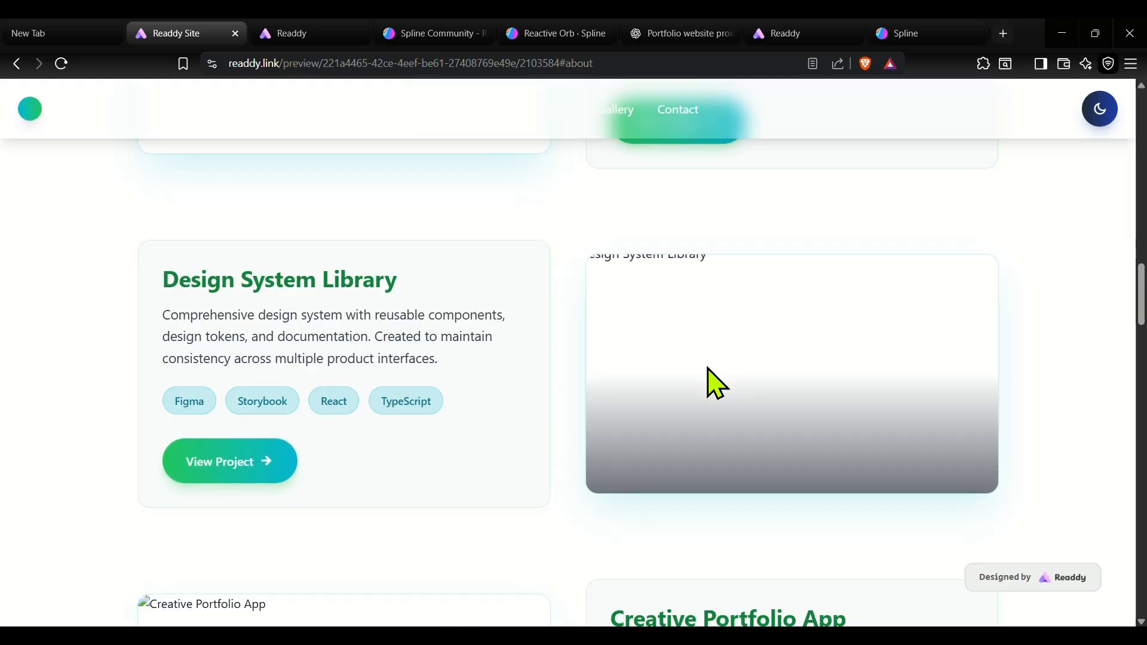
pyautogui.click(307, 33)
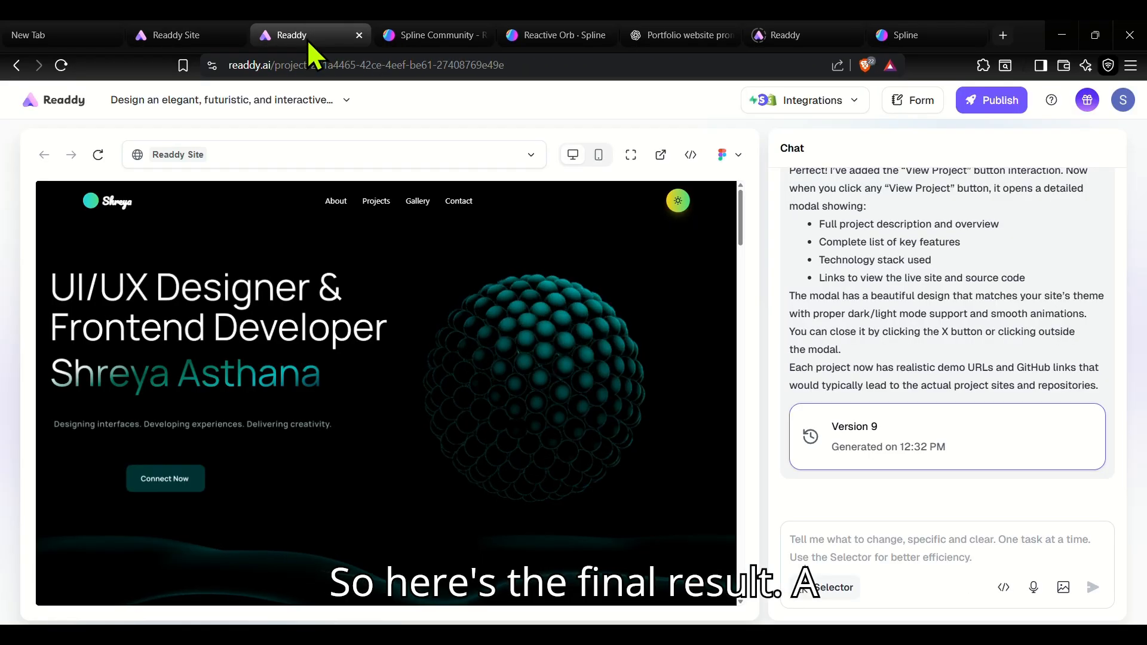
# Preview the portfolio at phone size and desktop, check Download Code, and open the project list
pyautogui.click(598, 154)
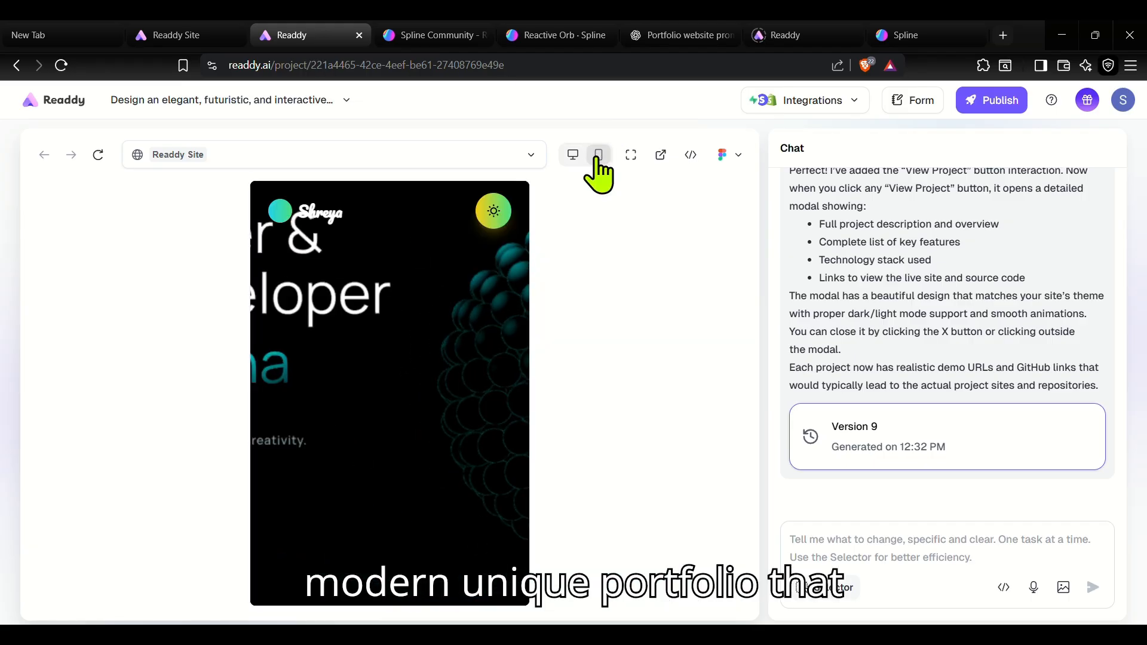
pyautogui.click(598, 154)
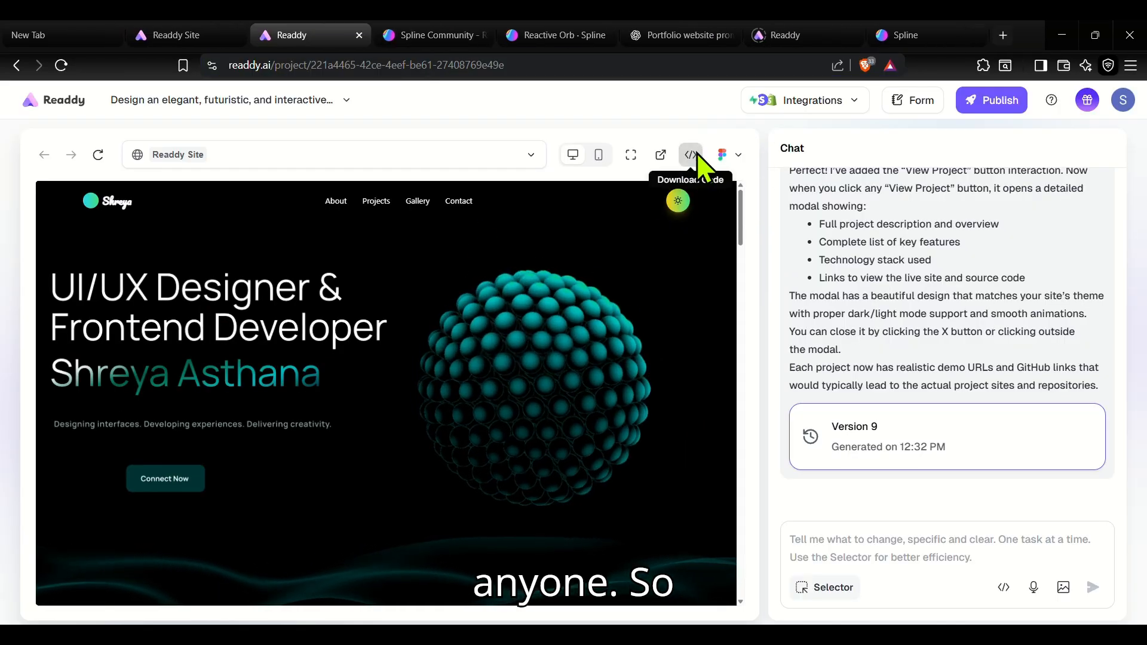
pyautogui.click(689, 154)
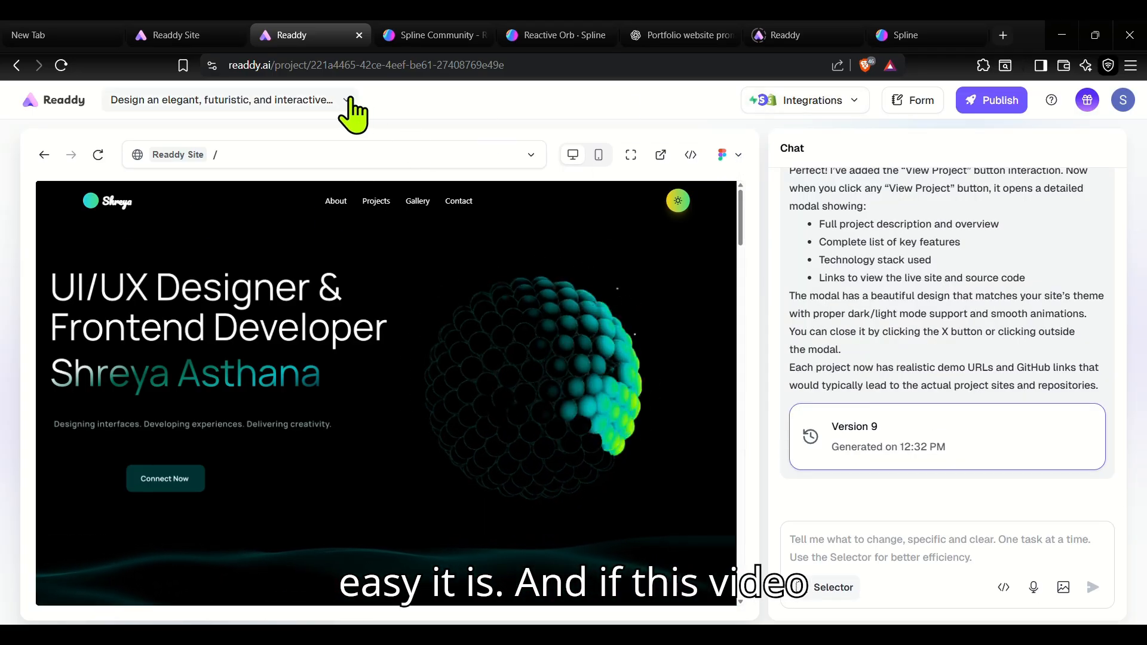
pyautogui.click(344, 100)
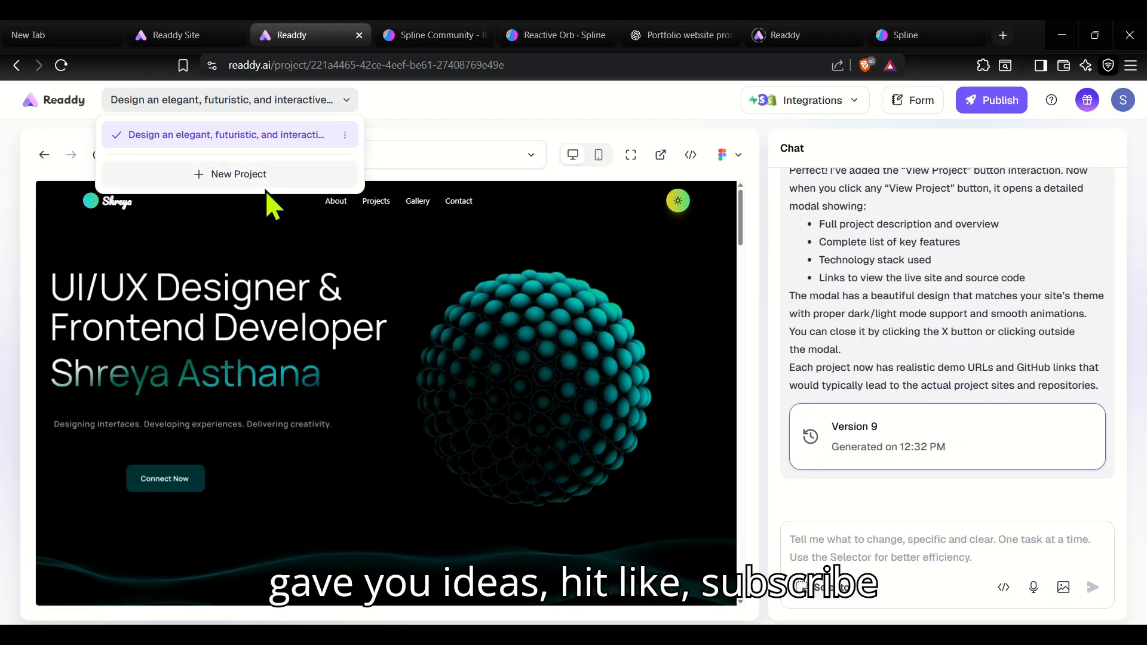
# Start a new Web project in the Create Project form, then go to the ChatGPT Next.js code request
pyautogui.click(239, 175)
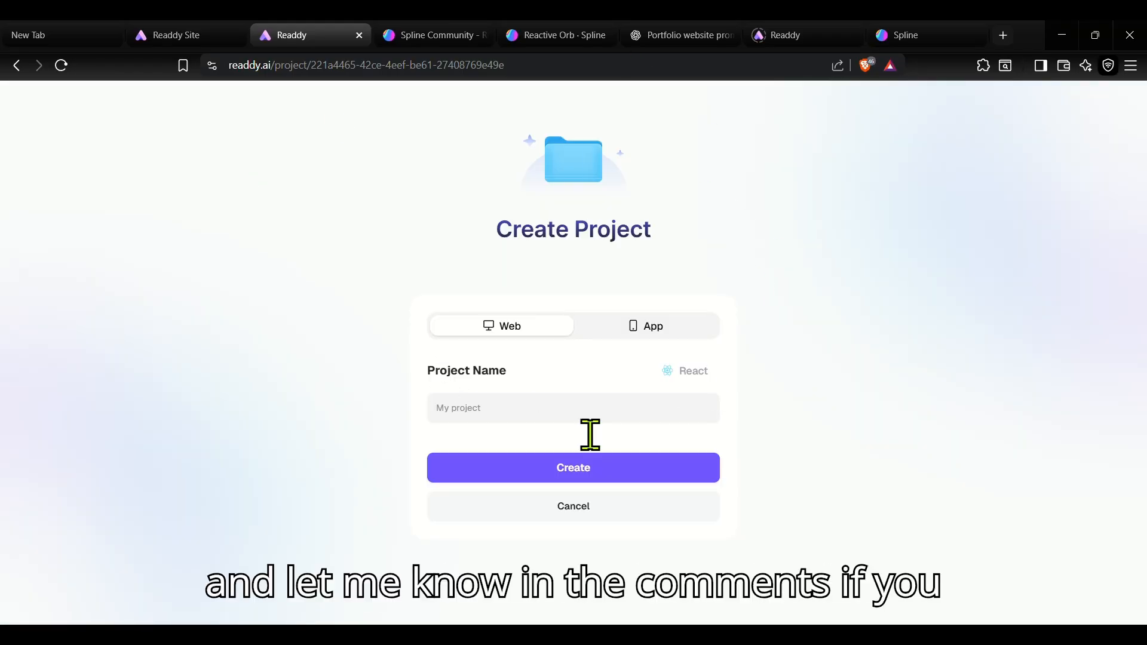
pyautogui.click(682, 371)
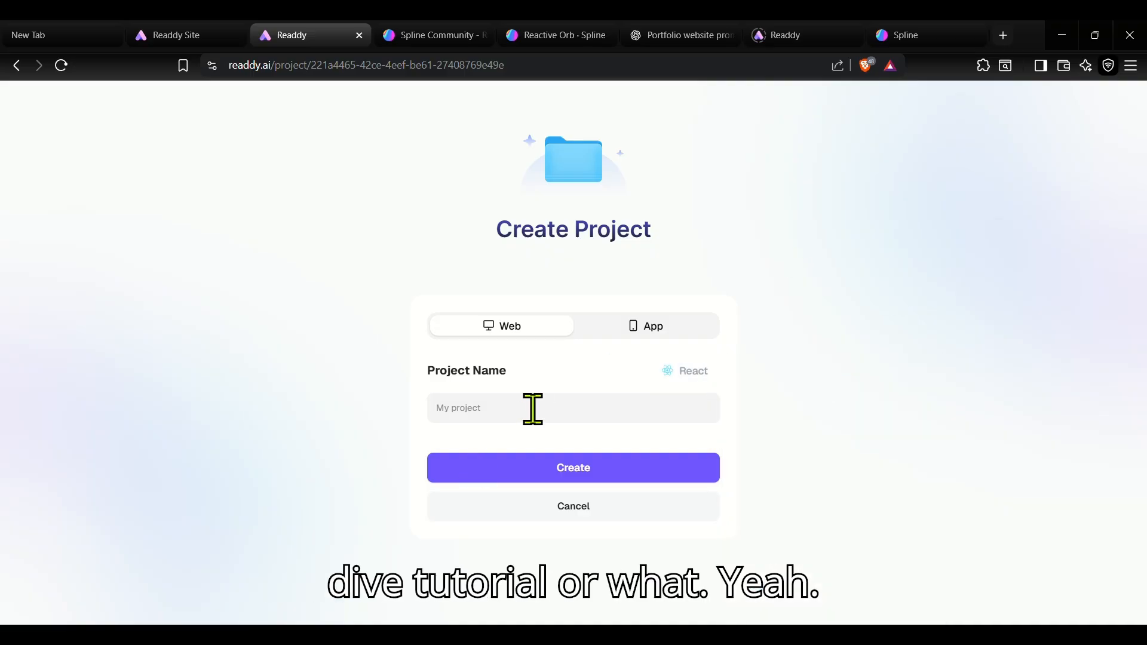
pyautogui.click(644, 325)
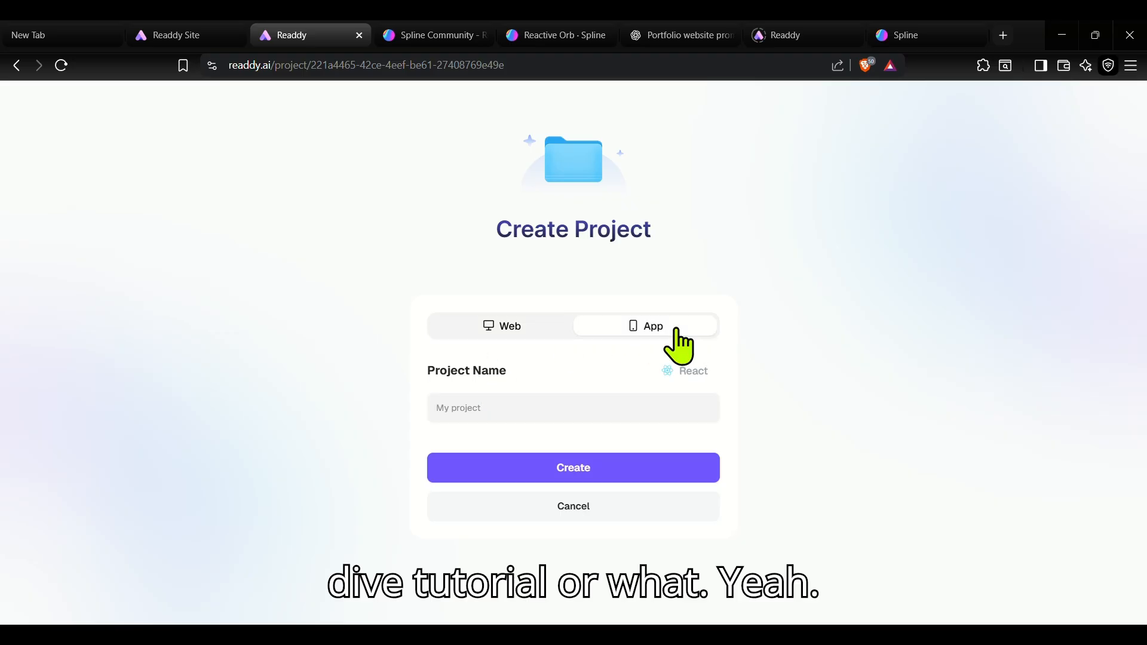
pyautogui.click(510, 325)
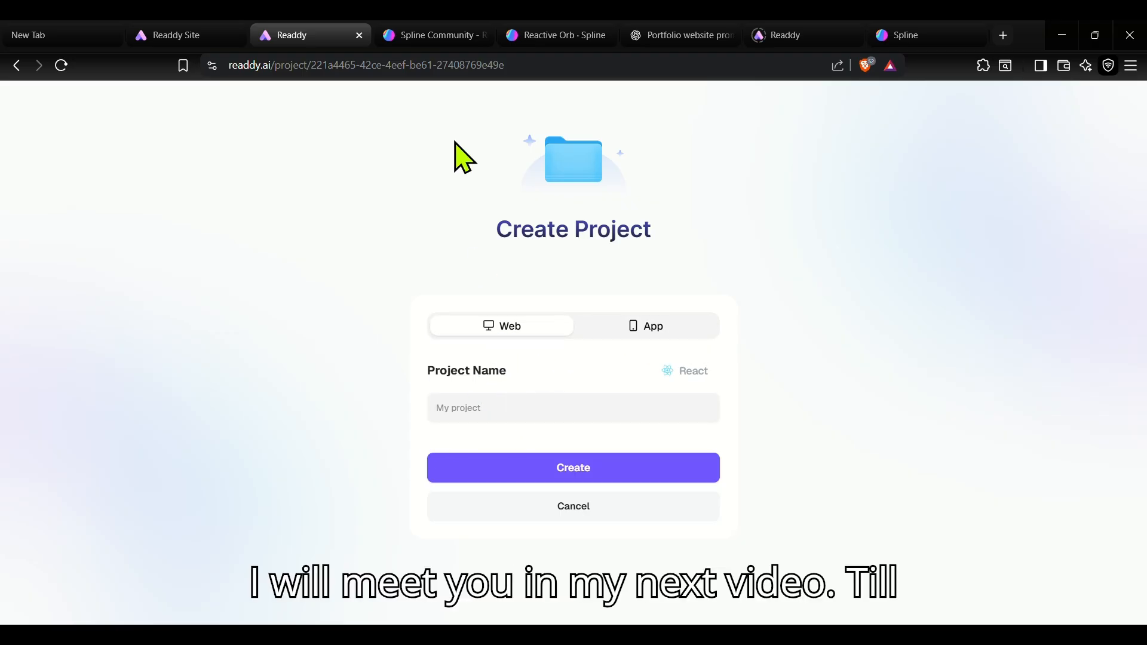
pyautogui.click(679, 35)
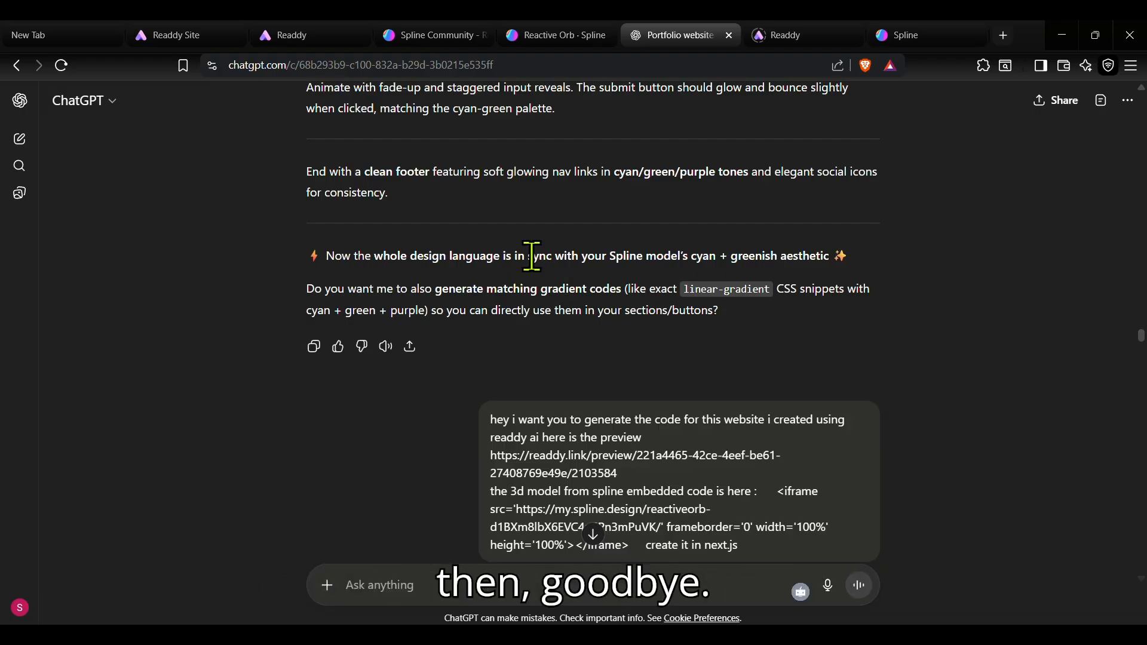